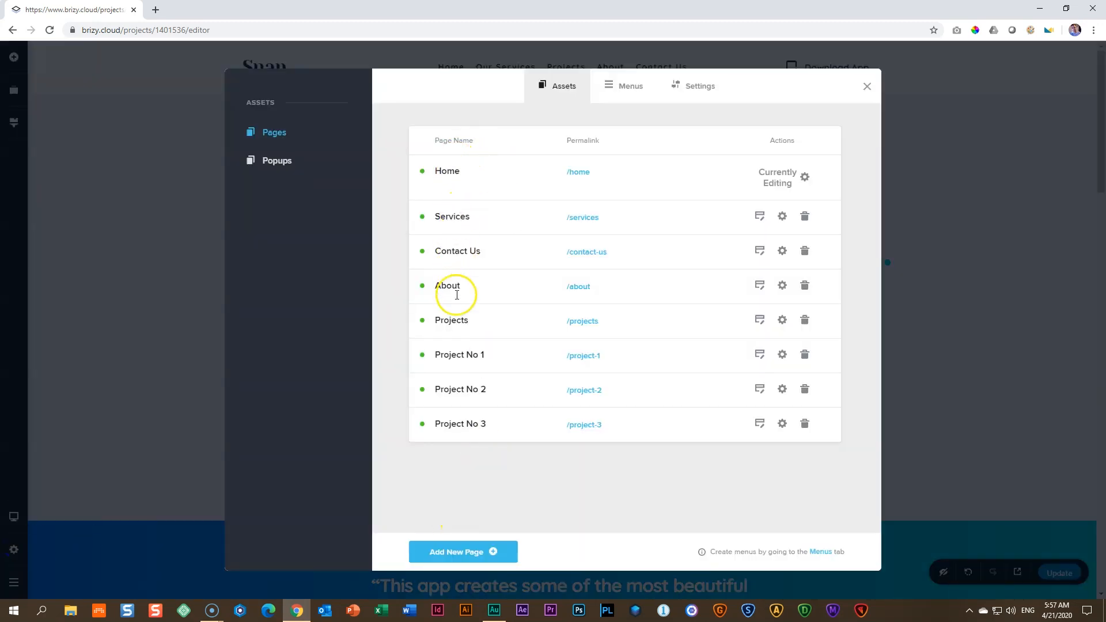
pyautogui.moveTo(806, 441)
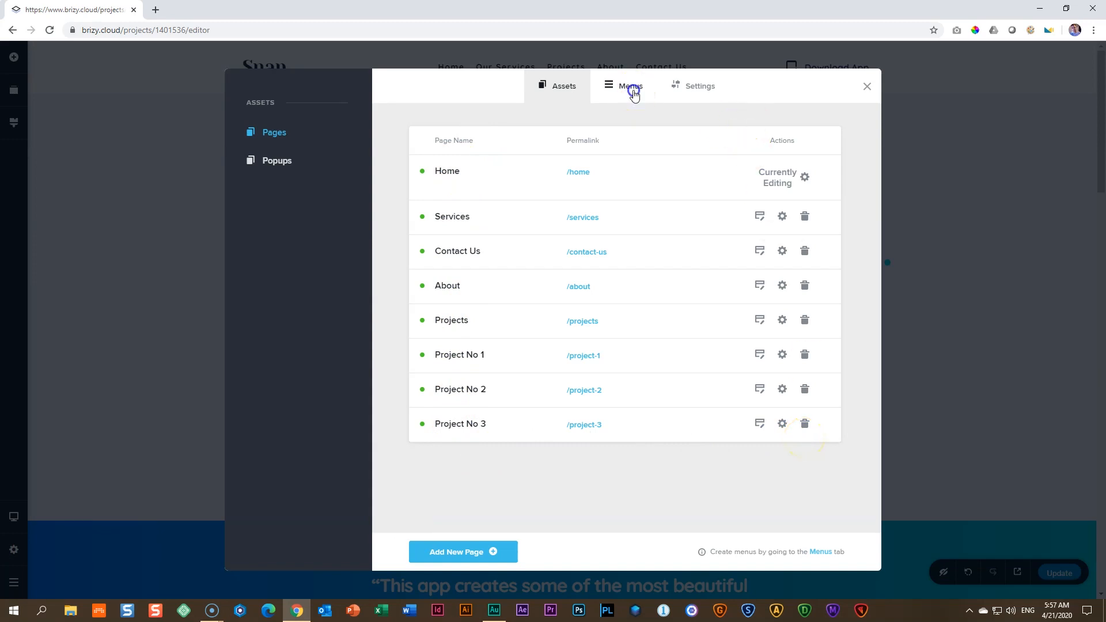
# Add the Project No 1, 2 and 3 pages to the Main Menu from the Pages list
pyautogui.click(623, 85)
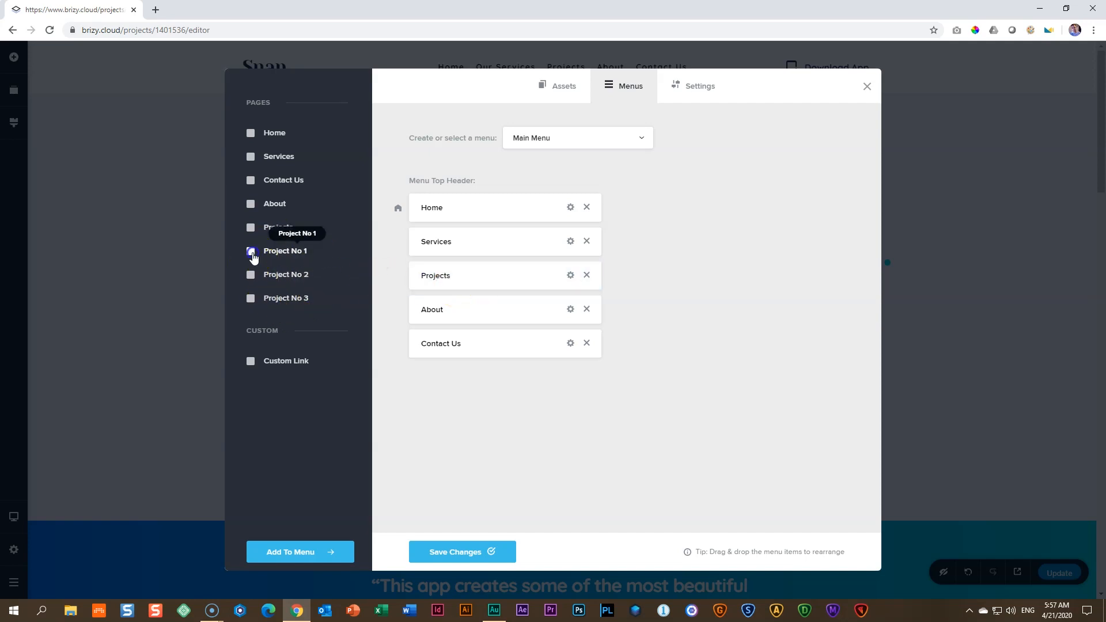
pyautogui.click(250, 297)
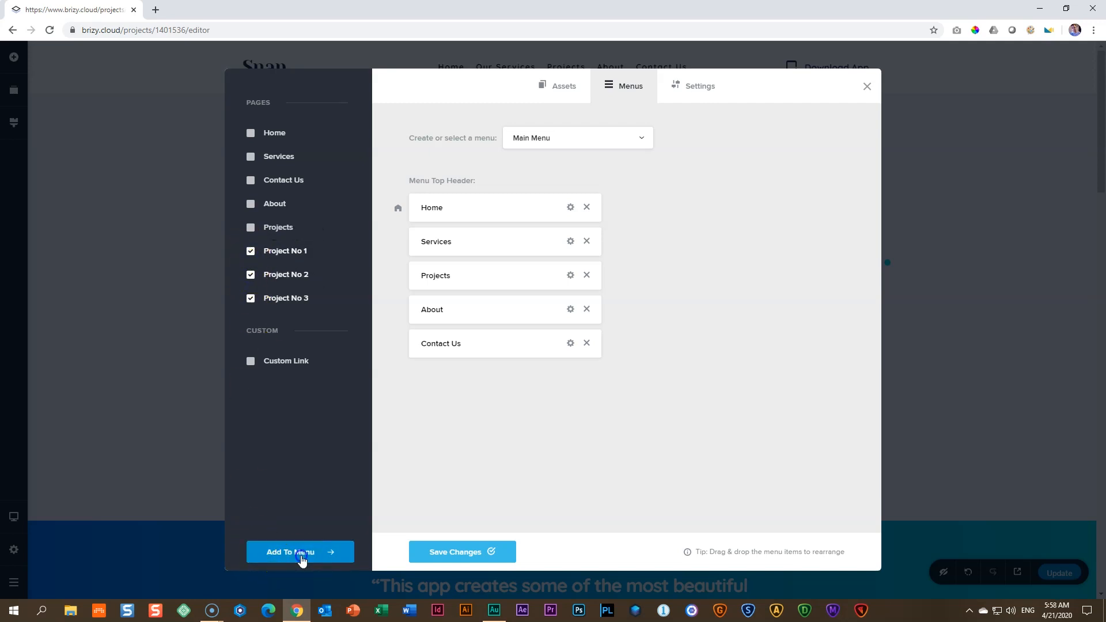
pyautogui.click(299, 552)
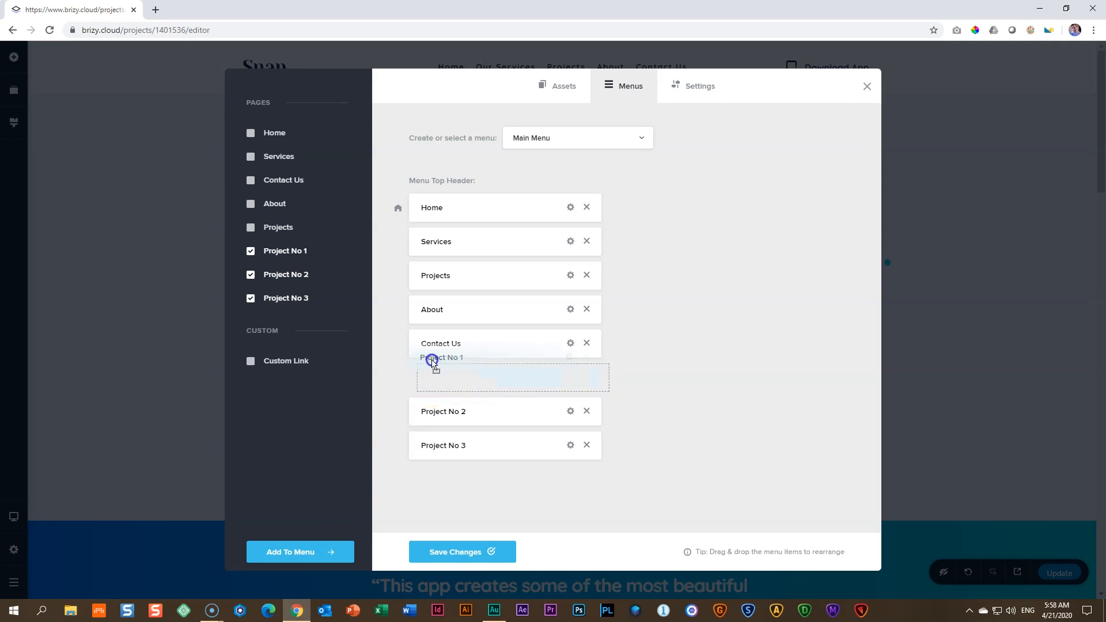
# Drag Project No 1 around the menu, trying positions near Home, Projects and Services
pyautogui.moveTo(432, 357); pyautogui.dragTo(421, 276)
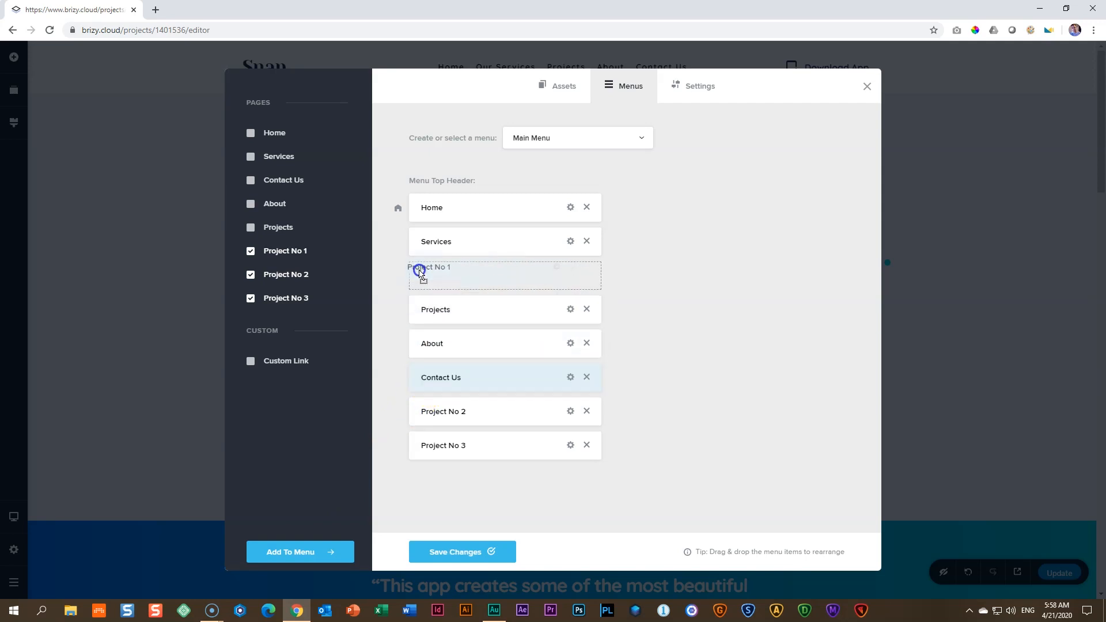
pyautogui.moveTo(421, 275); pyautogui.dragTo(421, 241)
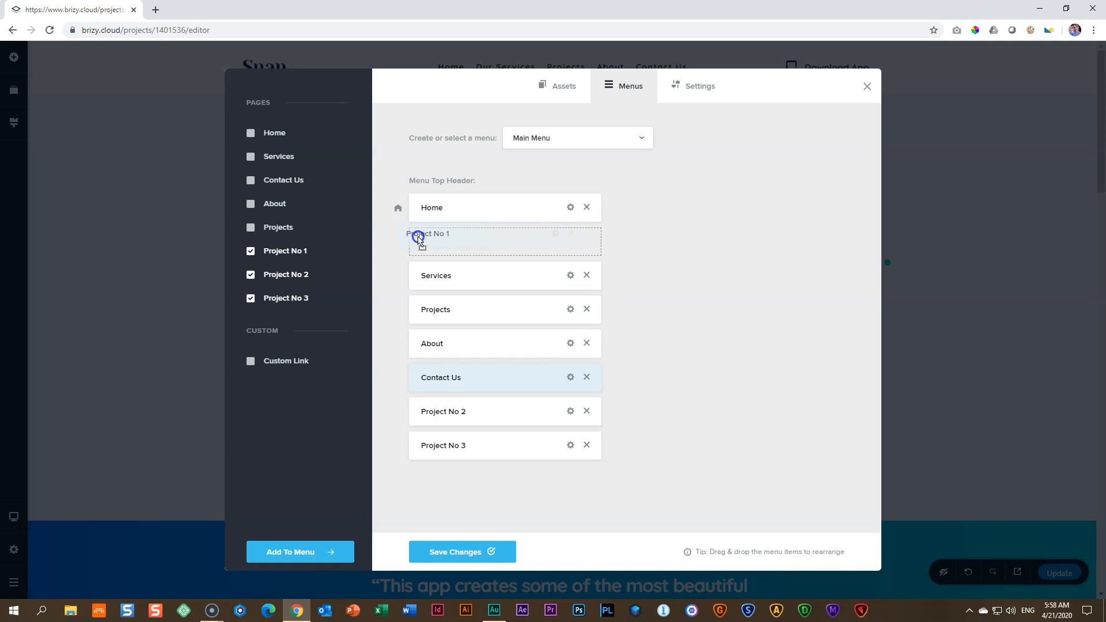
pyautogui.moveTo(417, 237); pyautogui.dragTo(435, 281)
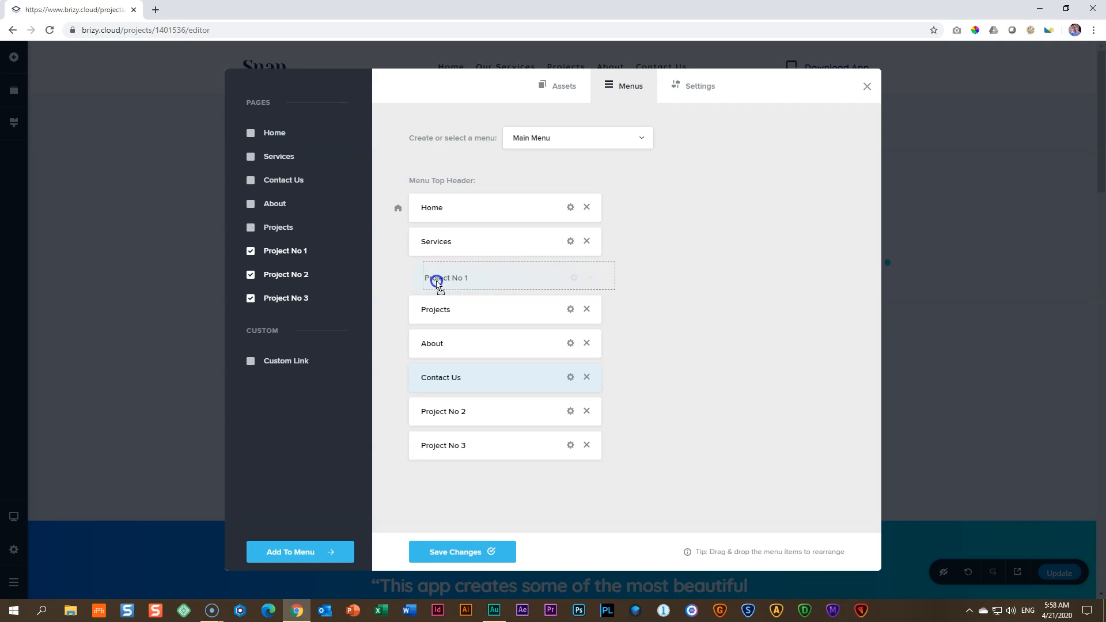
pyautogui.moveTo(437, 278); pyautogui.dragTo(420, 240)
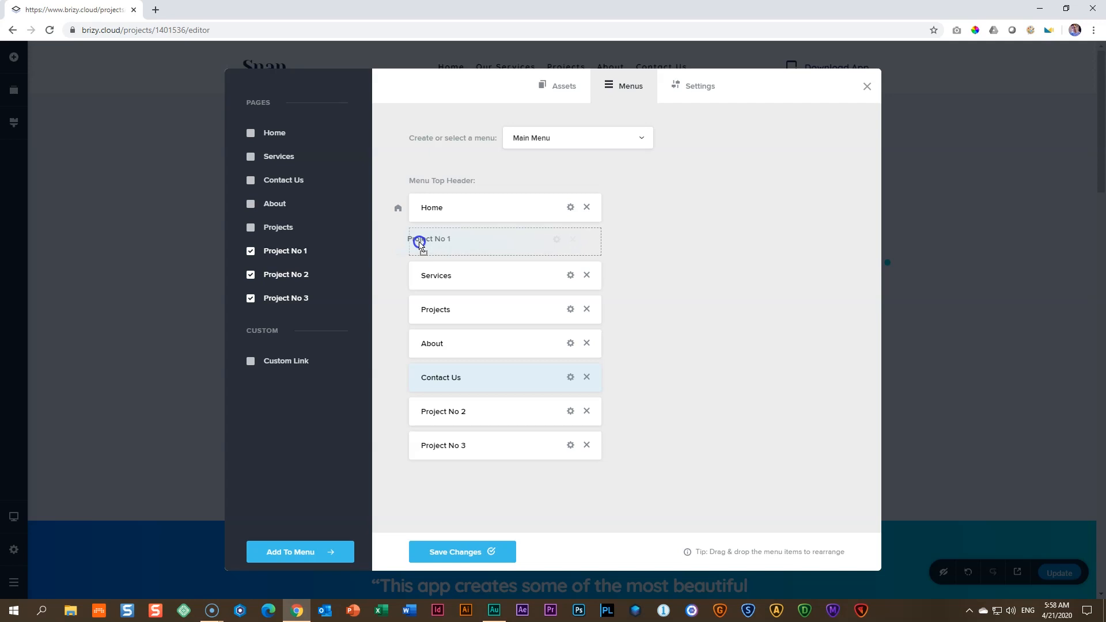
pyautogui.moveTo(421, 243); pyautogui.dragTo(421, 342)
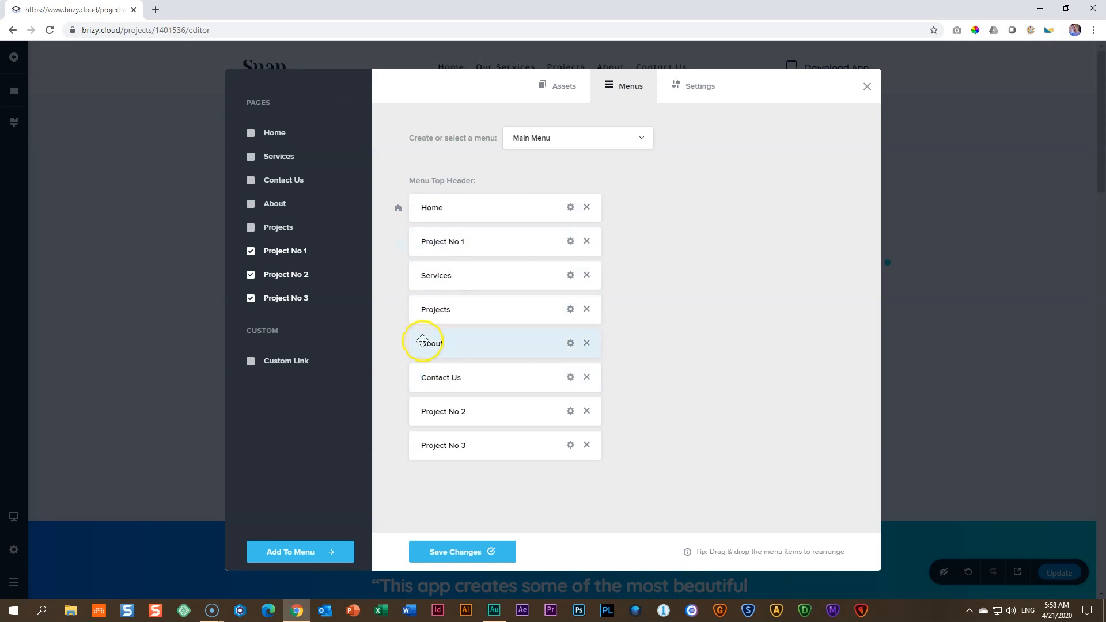
# Arrange the menu as Home, About, Projects, Services, Contact Us, then Project No 1–3
pyautogui.moveTo(423, 343); pyautogui.dragTo(423, 308)
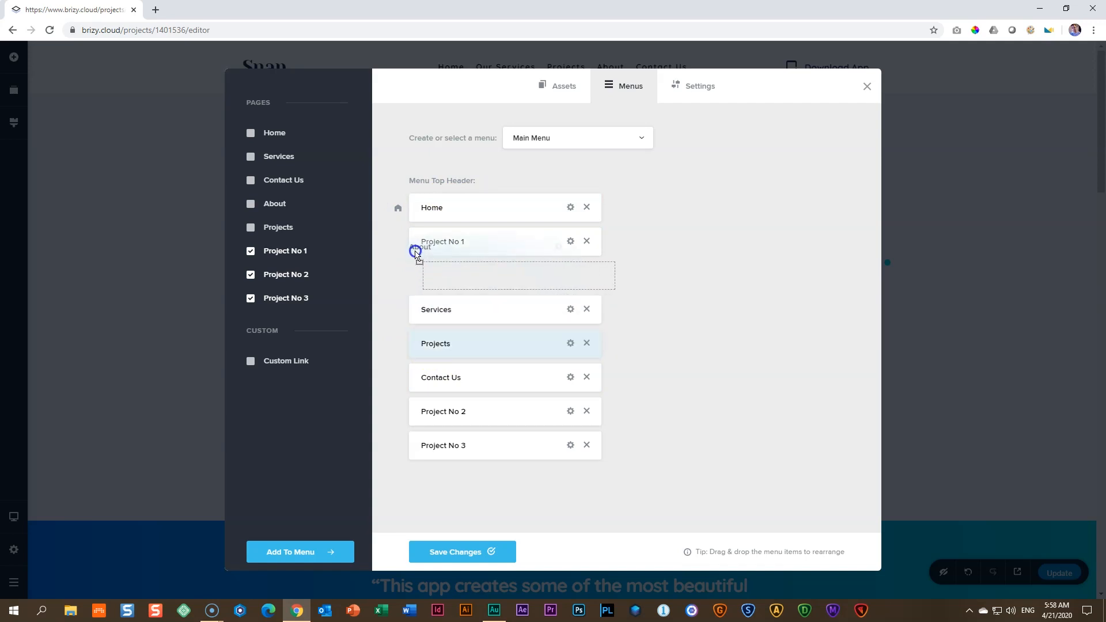
pyautogui.moveTo(443, 241); pyautogui.dragTo(436, 306)
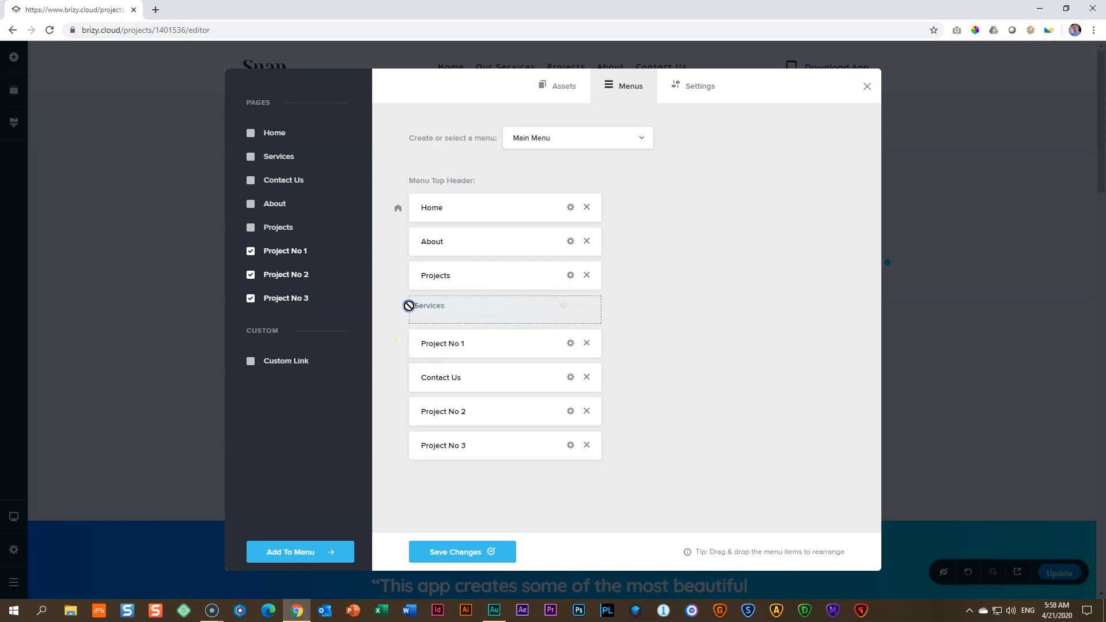
pyautogui.moveTo(434, 305); pyautogui.dragTo(434, 343)
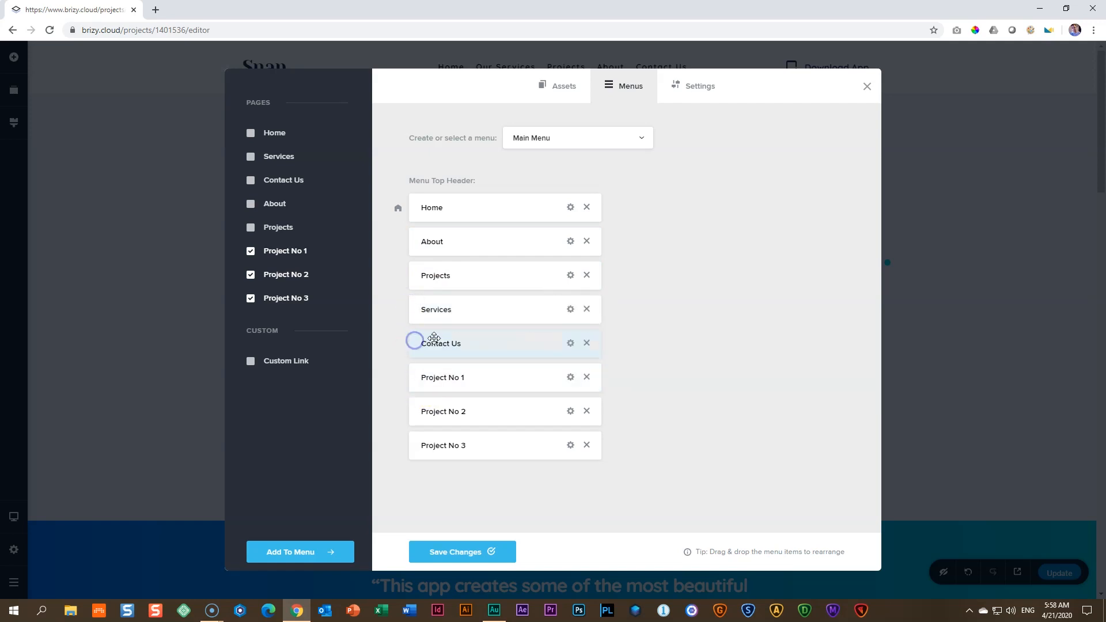
pyautogui.moveTo(434, 343); pyautogui.dragTo(444, 382)
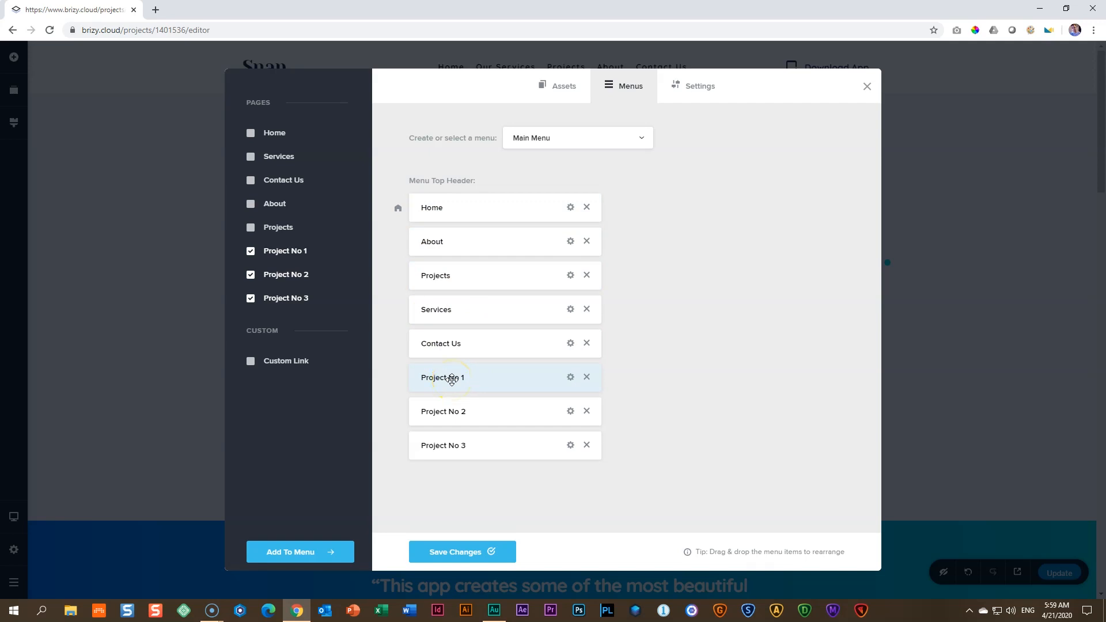
# Move the project pages directly below Projects and indent Project No 1 as a sub-item
pyautogui.moveTo(442, 377); pyautogui.dragTo(442, 309)
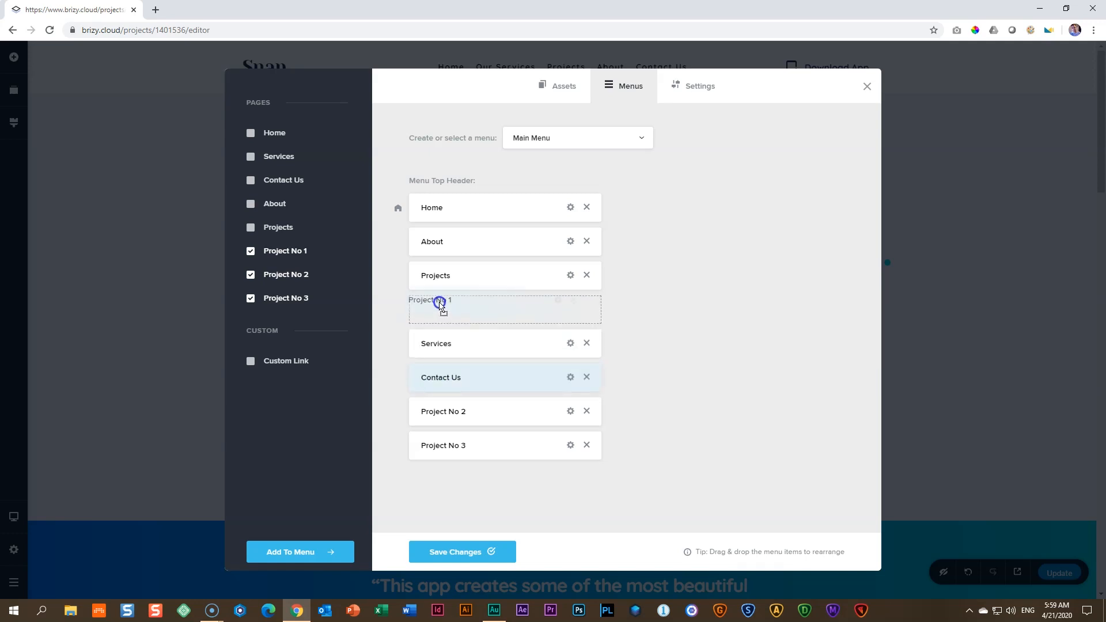
pyautogui.moveTo(435, 299); pyautogui.dragTo(435, 343)
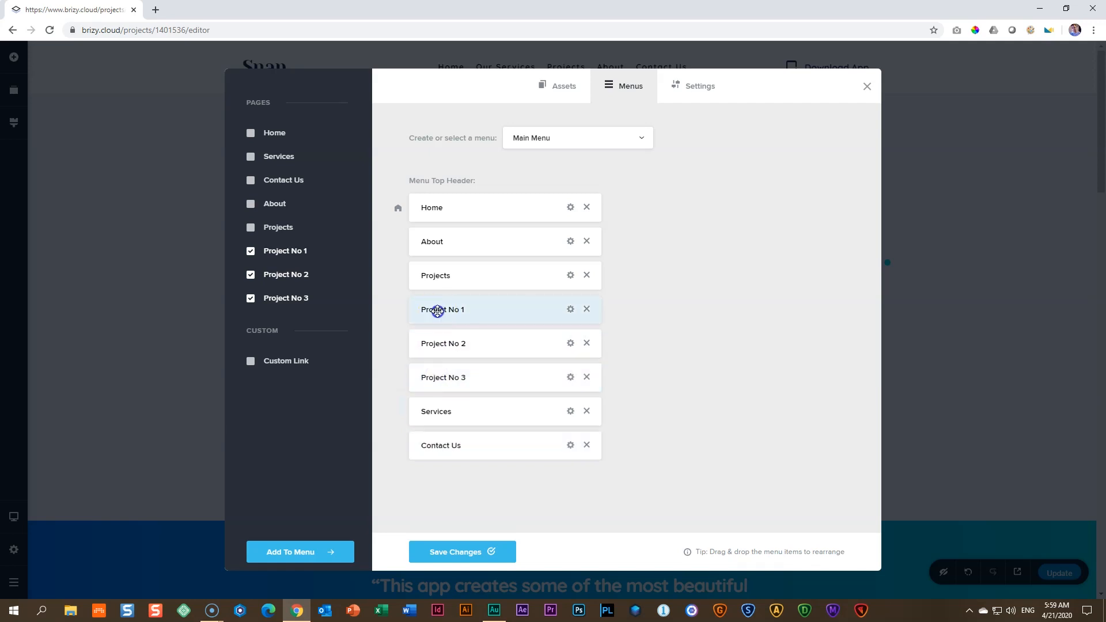
pyautogui.moveTo(437, 311); pyautogui.dragTo(451, 304)
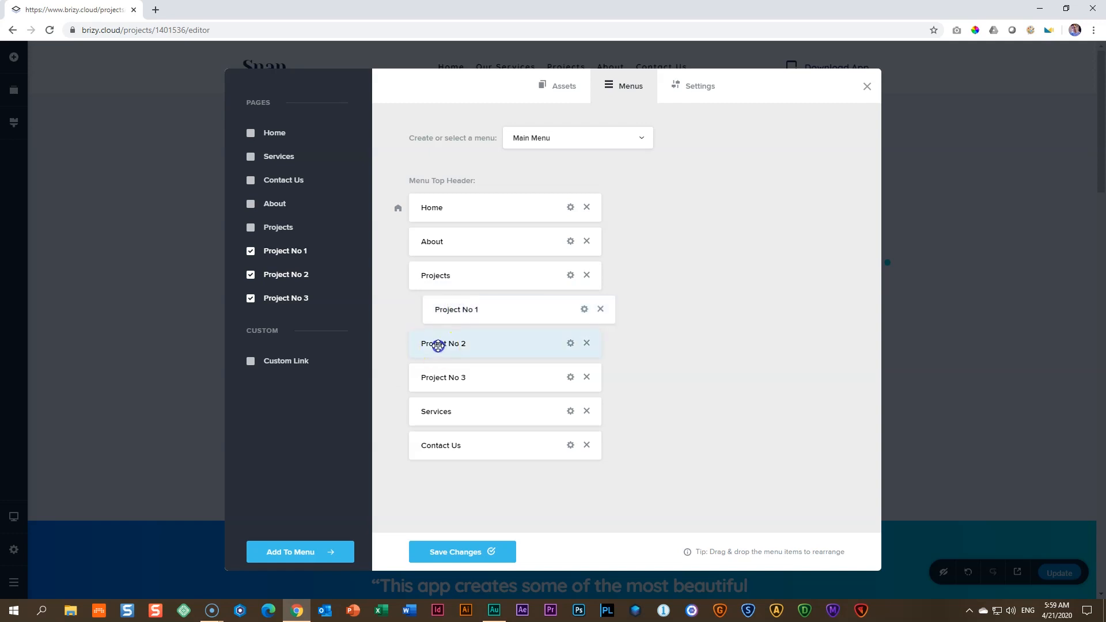
# Indent Project No 2 and 3 under Projects, leaving Services and Contact Us below
pyautogui.moveTo(442, 343); pyautogui.dragTo(443, 307)
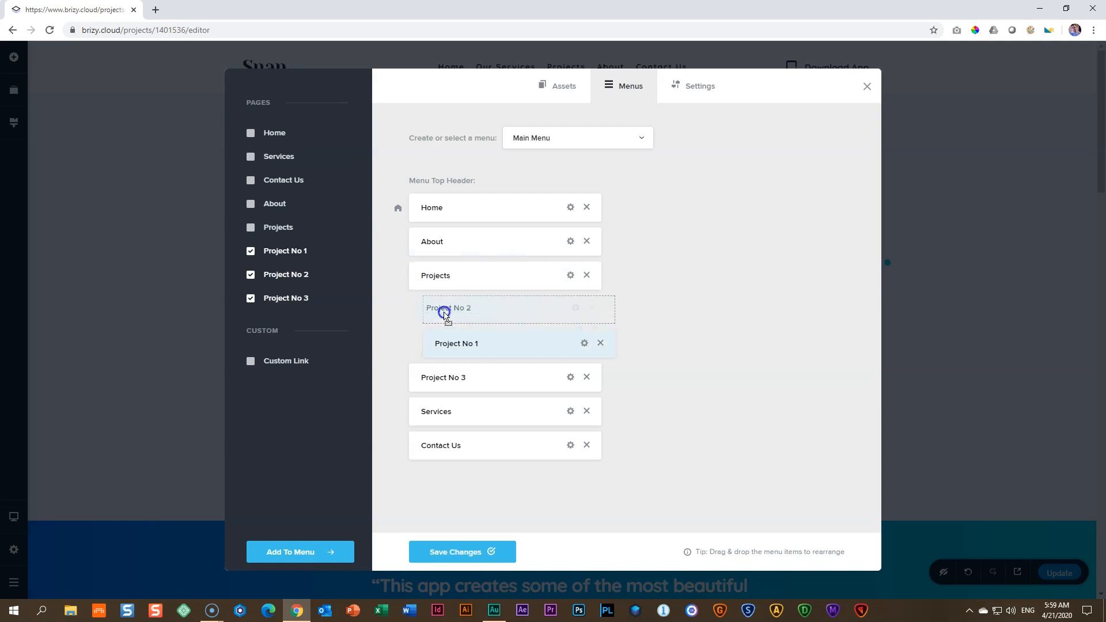
pyautogui.moveTo(445, 312); pyautogui.dragTo(426, 276)
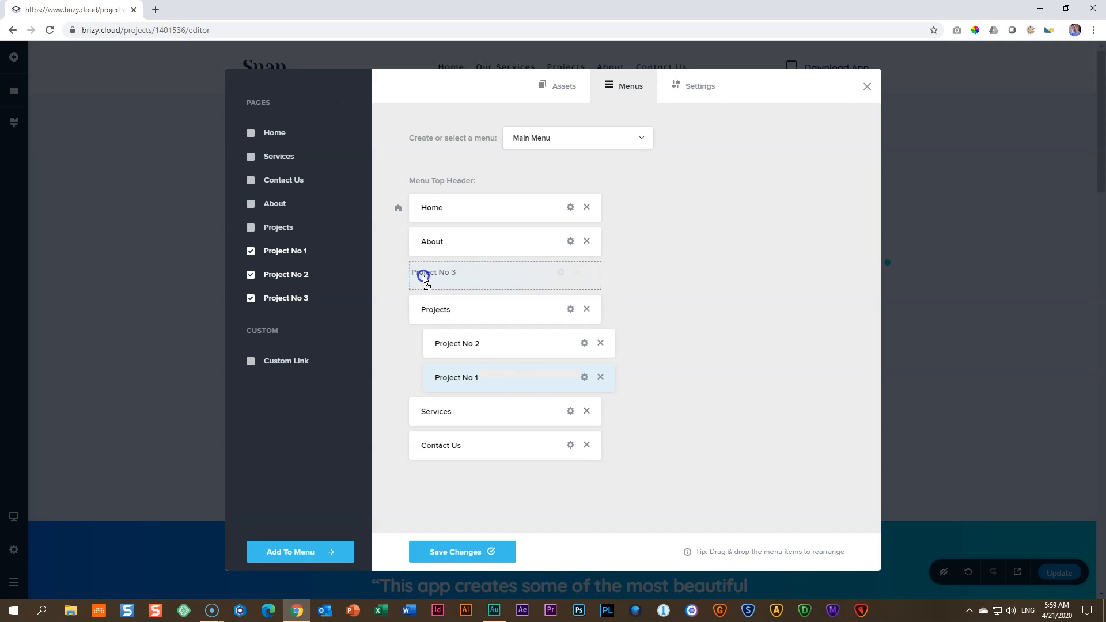
pyautogui.moveTo(422, 276); pyautogui.dragTo(448, 332)
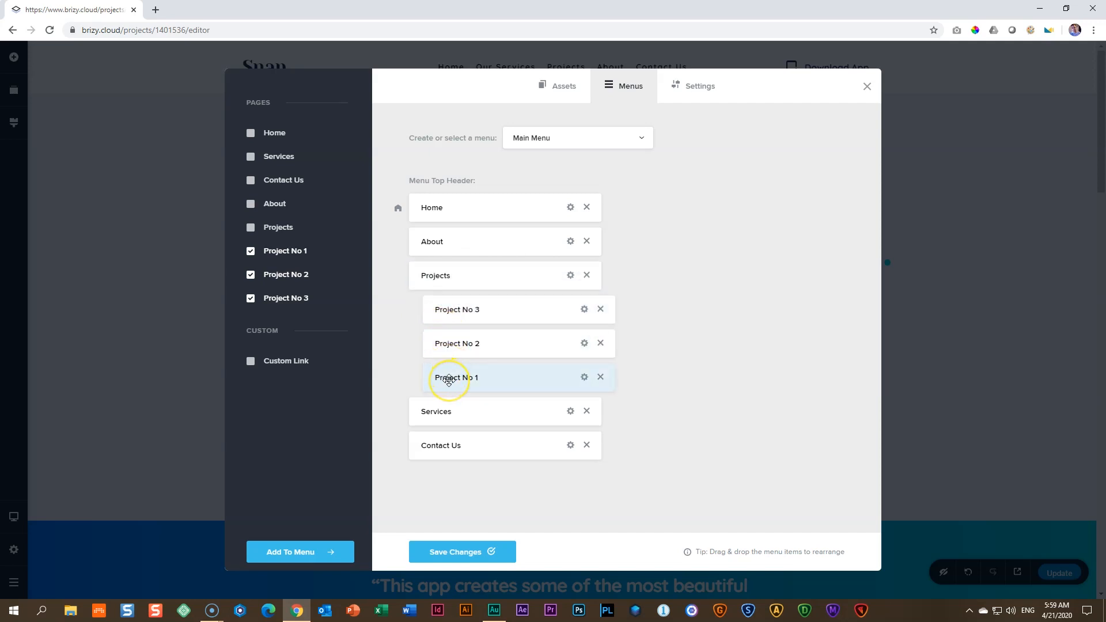
pyautogui.moveTo(448, 377); pyautogui.dragTo(456, 344)
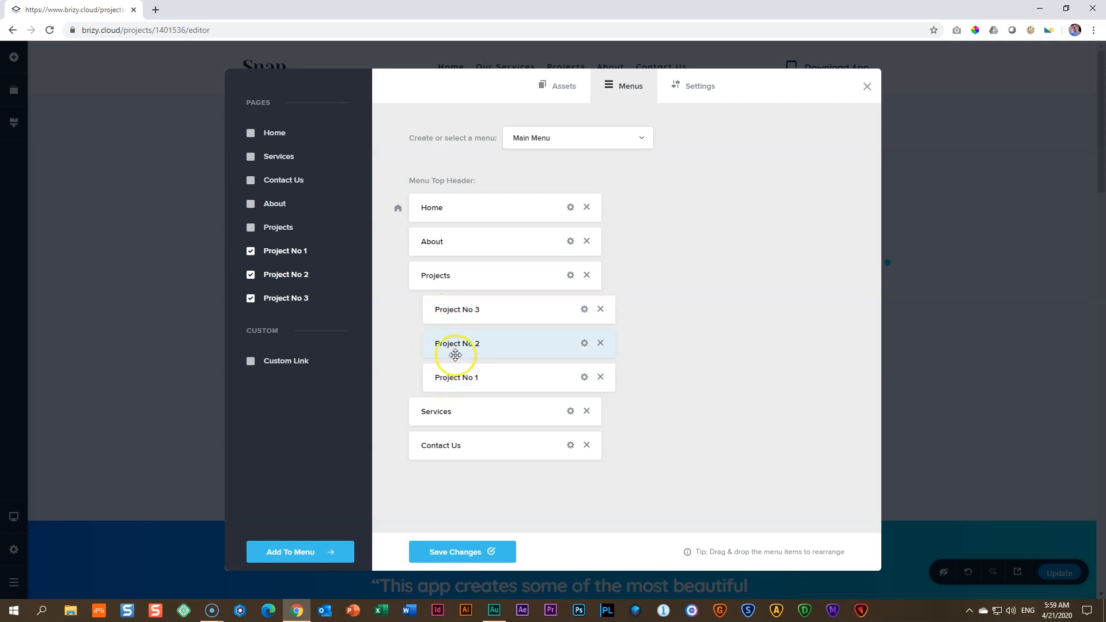